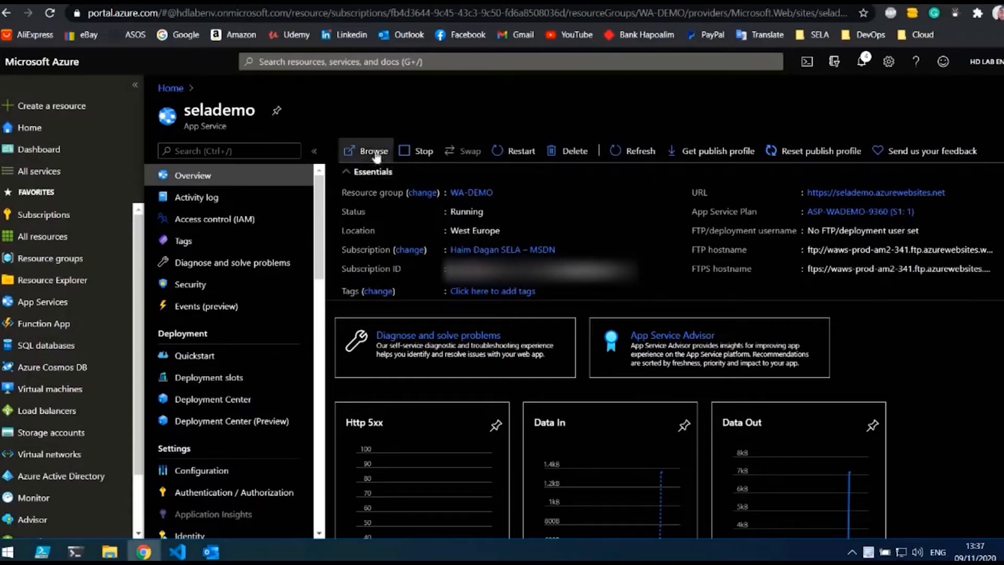
Go to Deployment Center from the selademo App Service blade.
{"action": "left_click", "coordinate": [372, 151]}
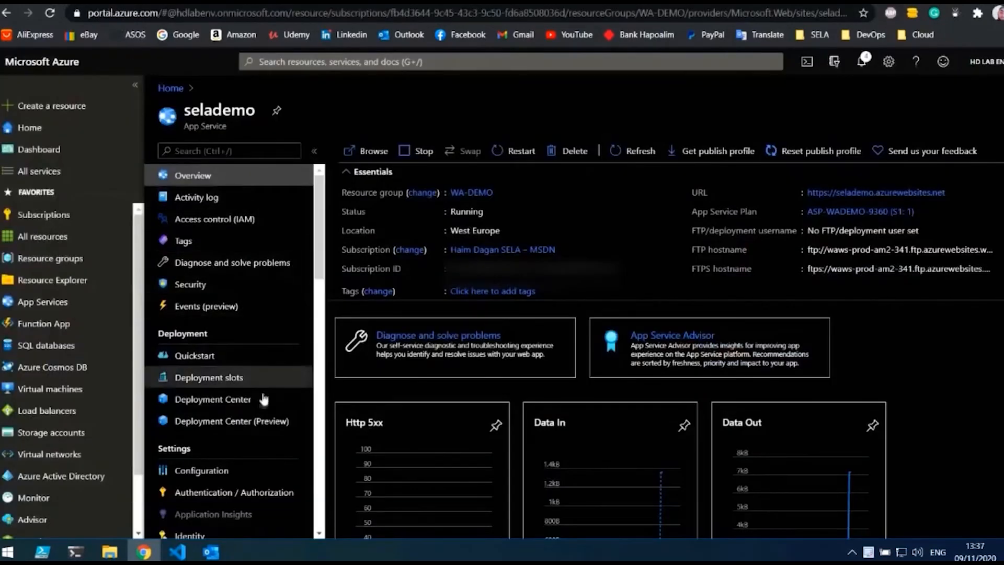
{"action": "left_click", "coordinate": [213, 399]}
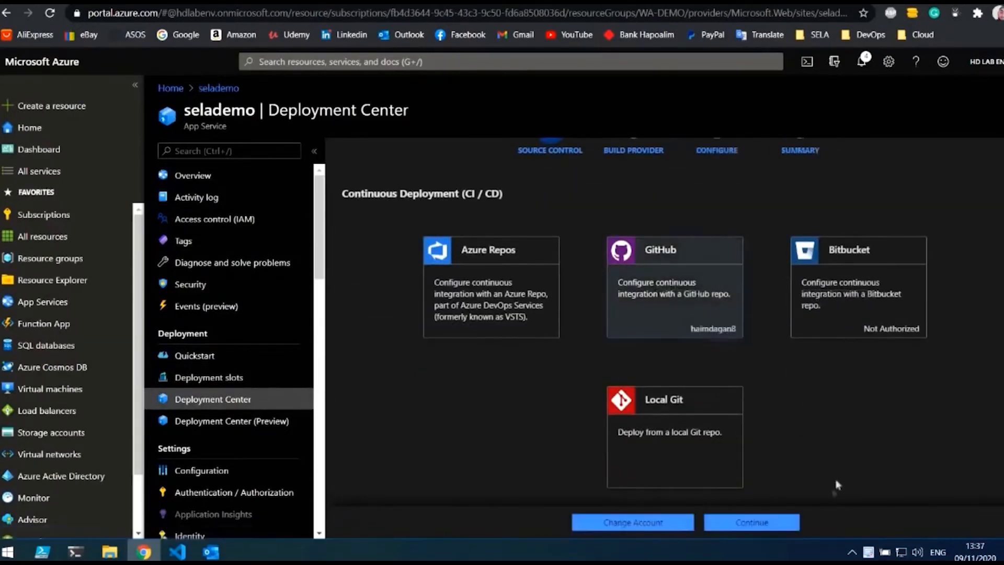
Choose GitHub with App Service build service, repository appservice on branch master, and reach the summary.
{"action": "left_click", "coordinate": [750, 522]}
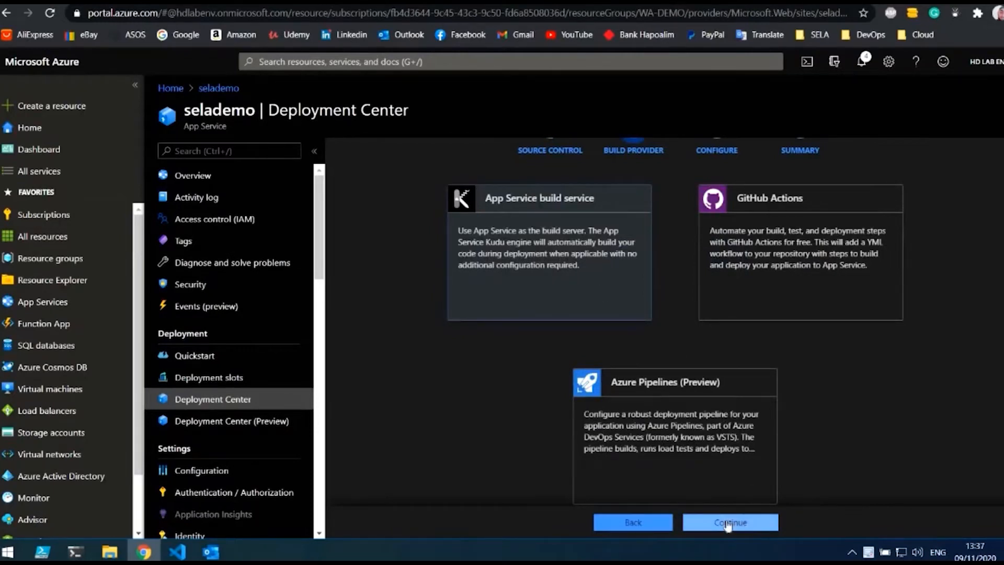
{"action": "left_click", "coordinate": [729, 522]}
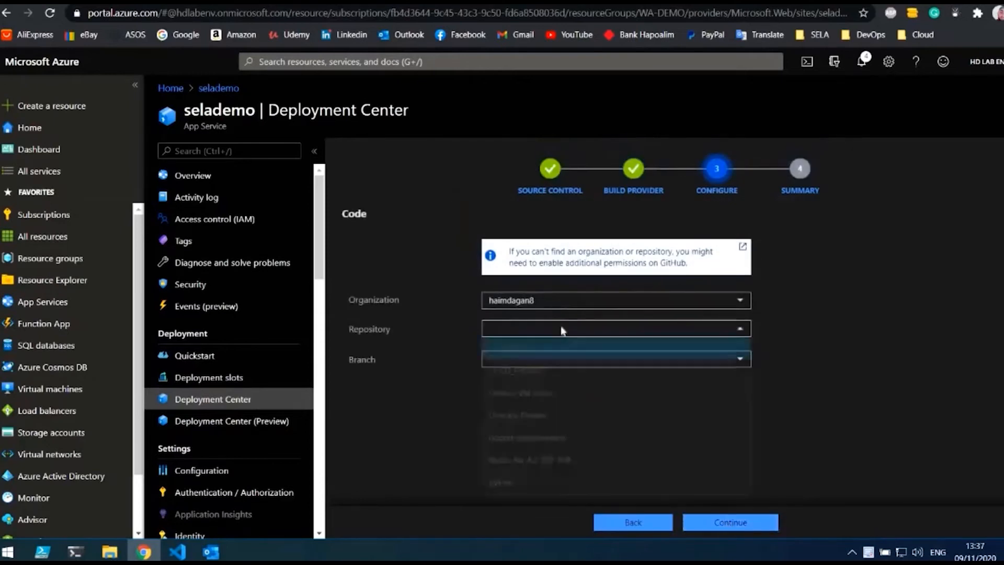
{"action": "left_click", "coordinate": [615, 343]}
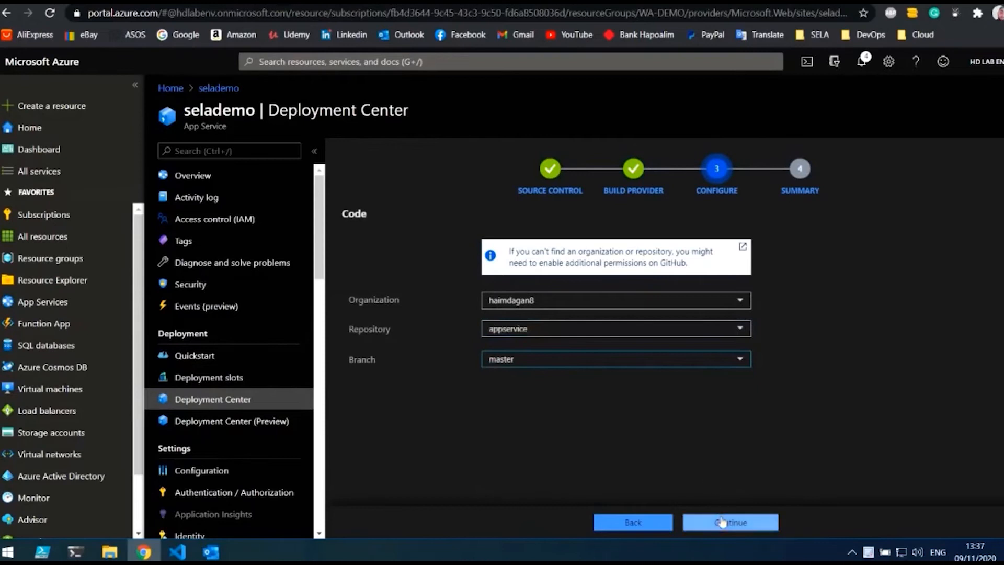
{"action": "left_click", "coordinate": [730, 521]}
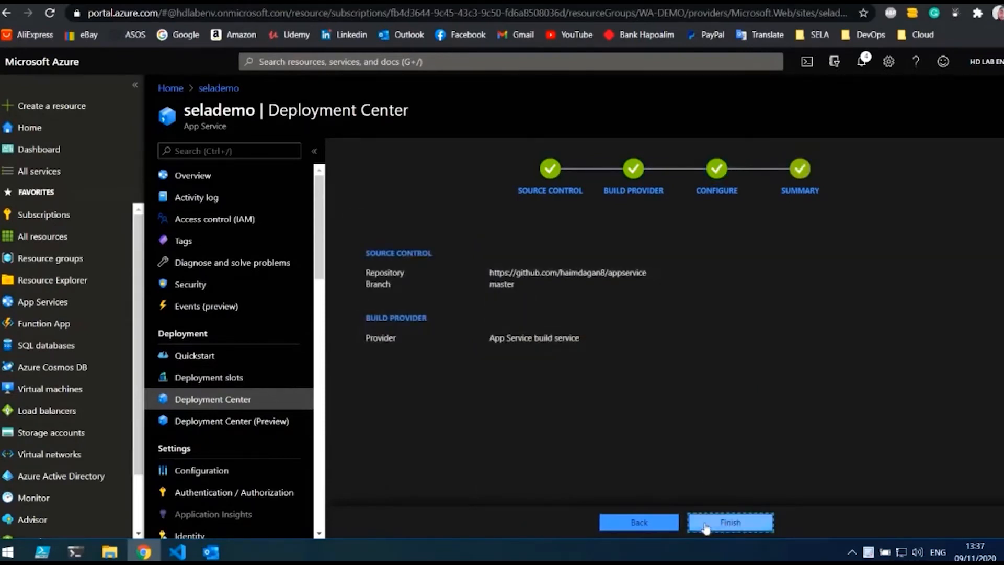
Finish the deployment, wait for Success (Active), and browse the live site showing Hello World v1.
{"action": "left_click", "coordinate": [729, 522]}
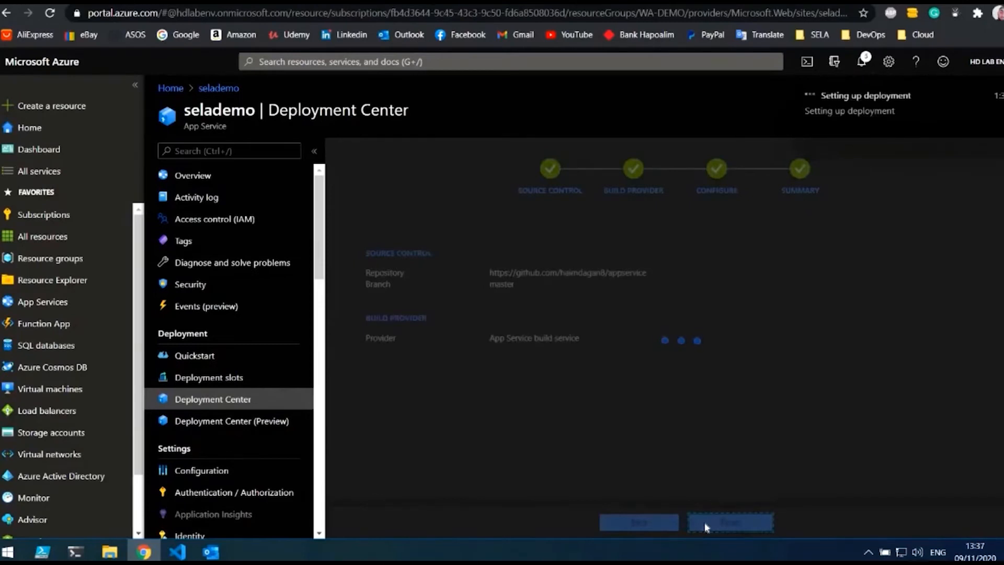
{"action": "left_click", "coordinate": [730, 522]}
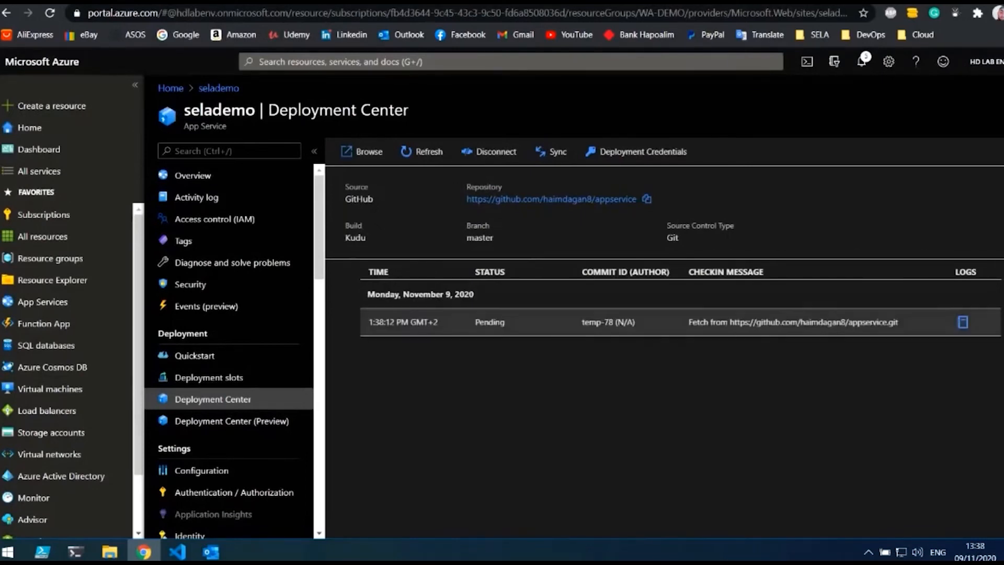
{"action": "mouse_move", "coordinate": [582, 376]}
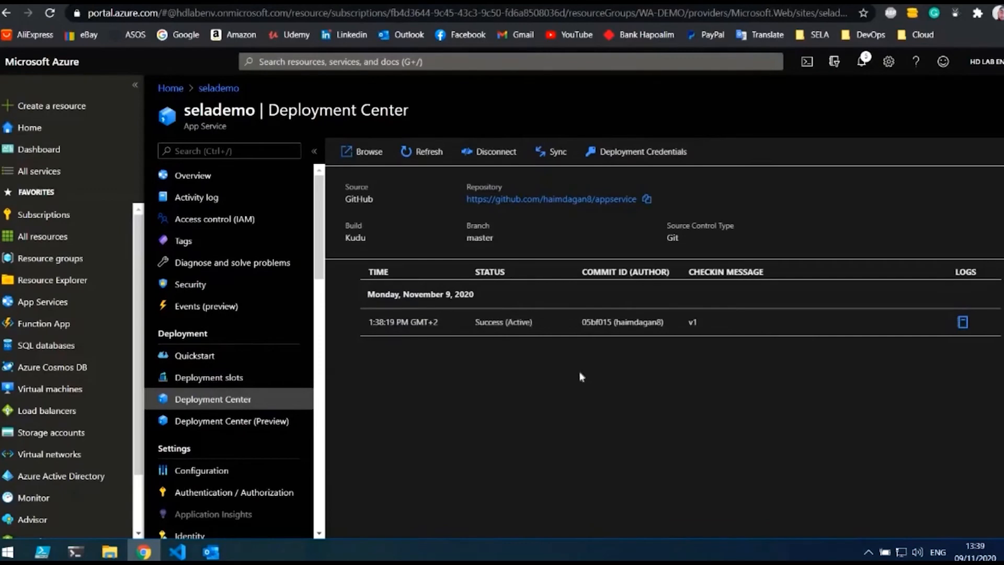
{"action": "left_click", "coordinate": [361, 152]}
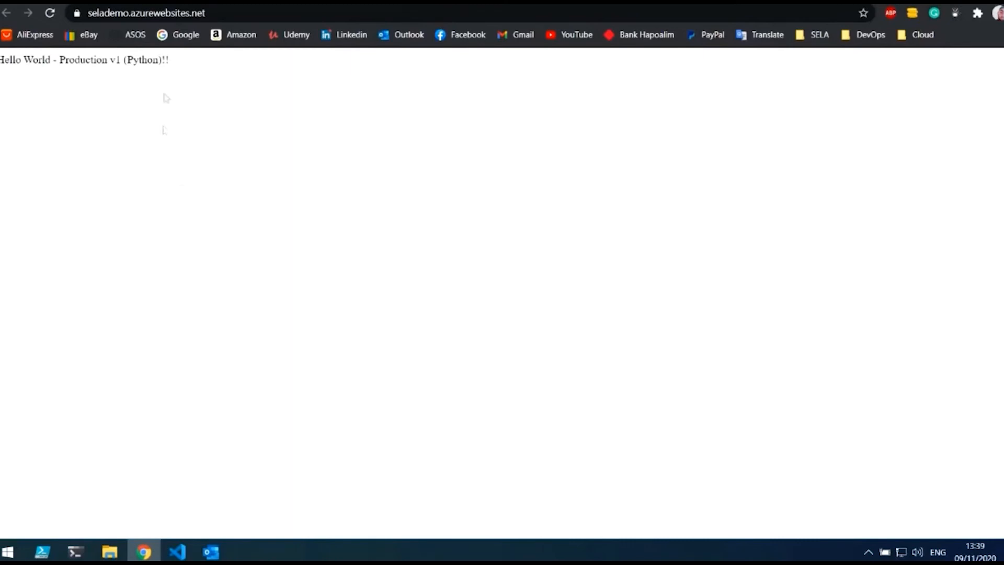
{"action": "left_click", "coordinate": [177, 556]}
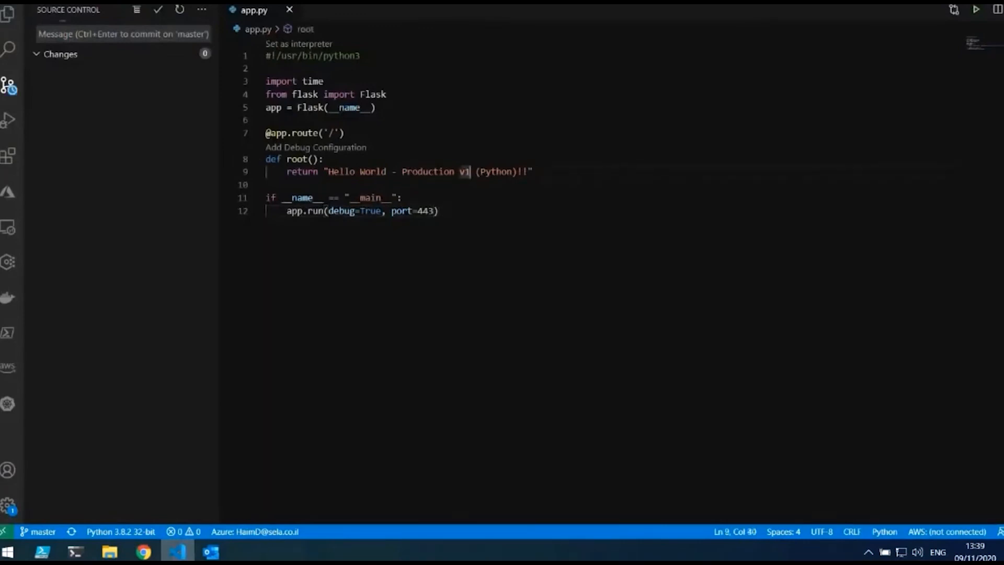
Edit app.py to return 'Hello World - Production v2 - NEW VERSION'.
{"action": "type", "text": "v2 -"}
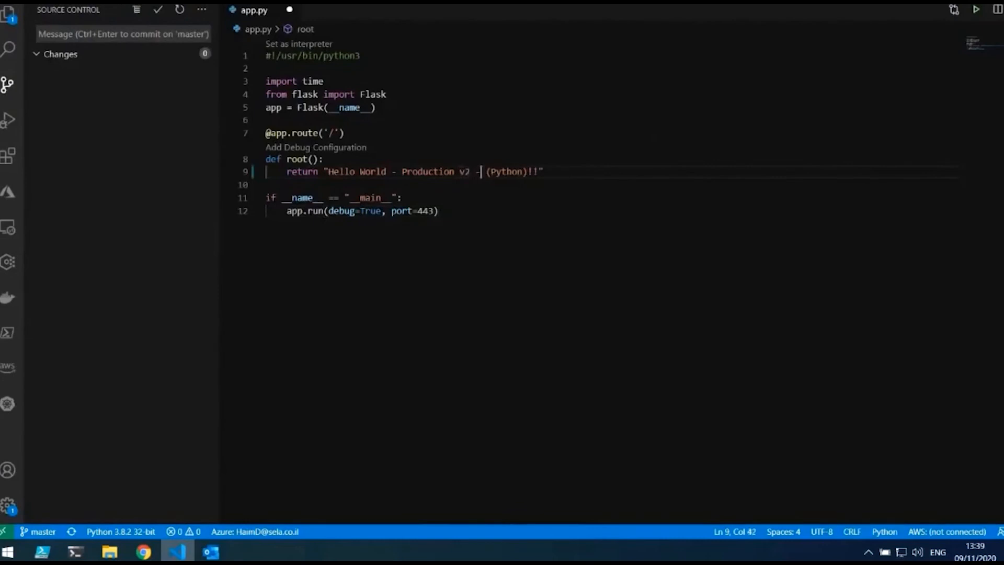
{"action": "type", "text": "NEW VERIO"}
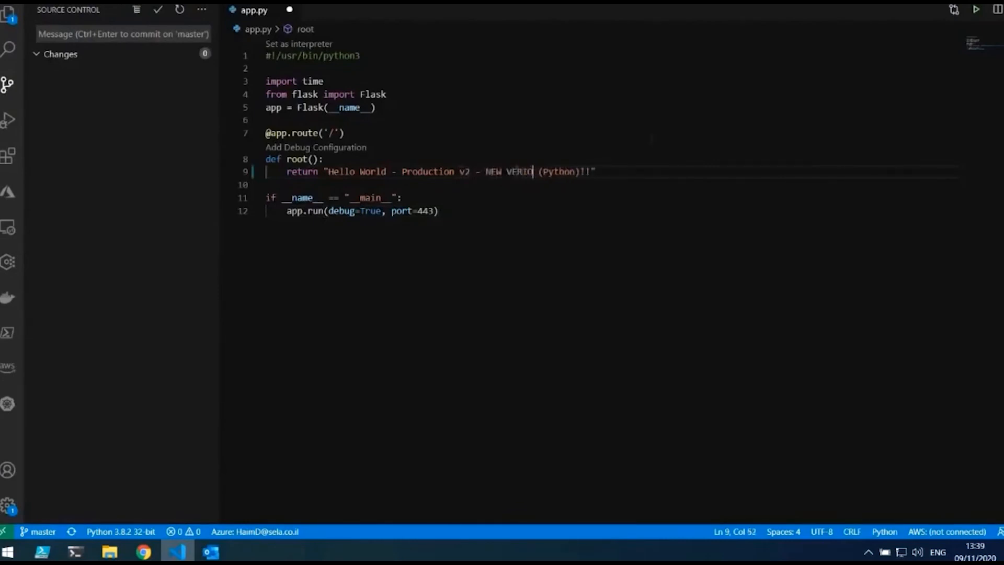
{"action": "key", "text": "Backspace"}
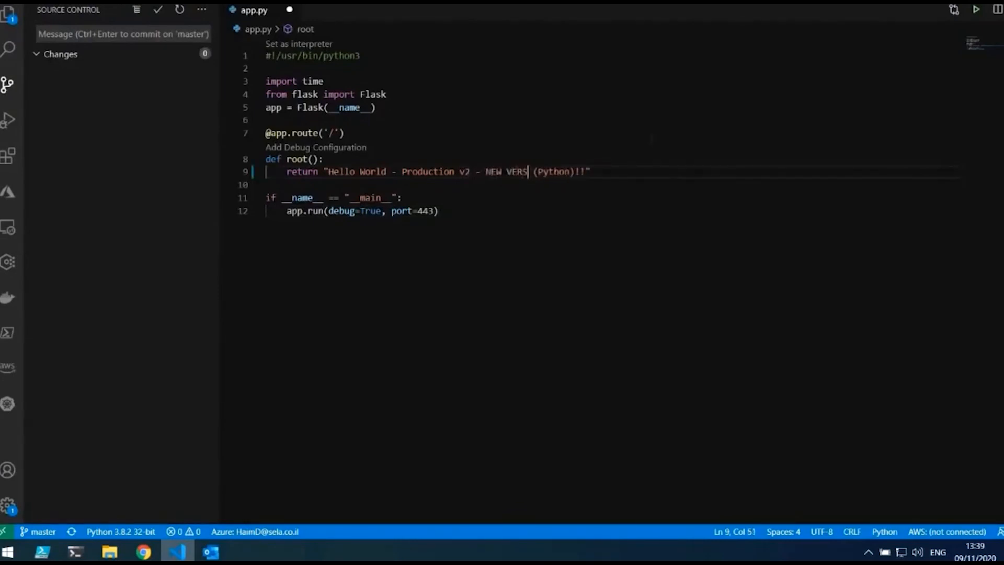
{"action": "type", "text": "ION"}
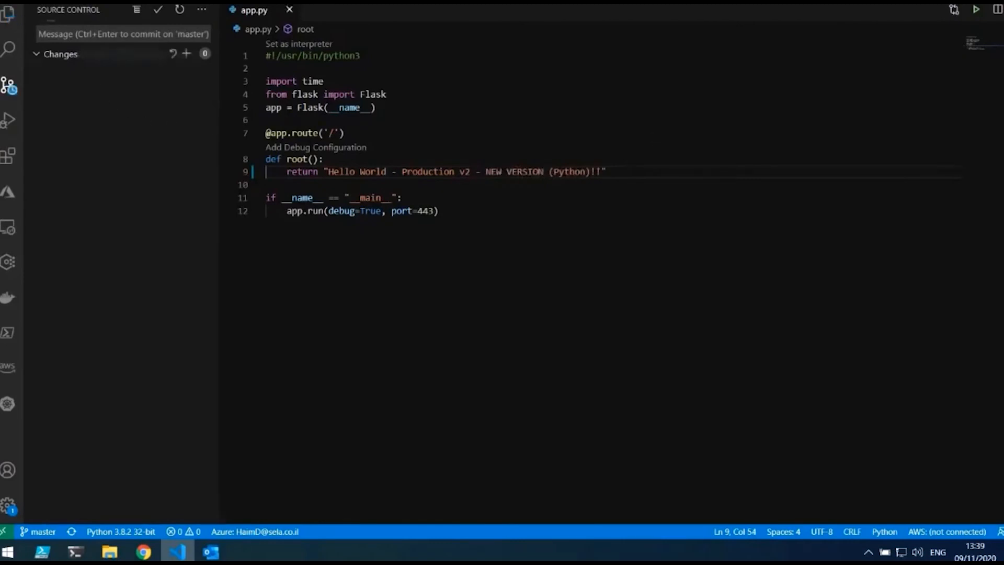
Commit the change with message 'v2' and push it to GitHub.
{"action": "type", "text": "v2"}
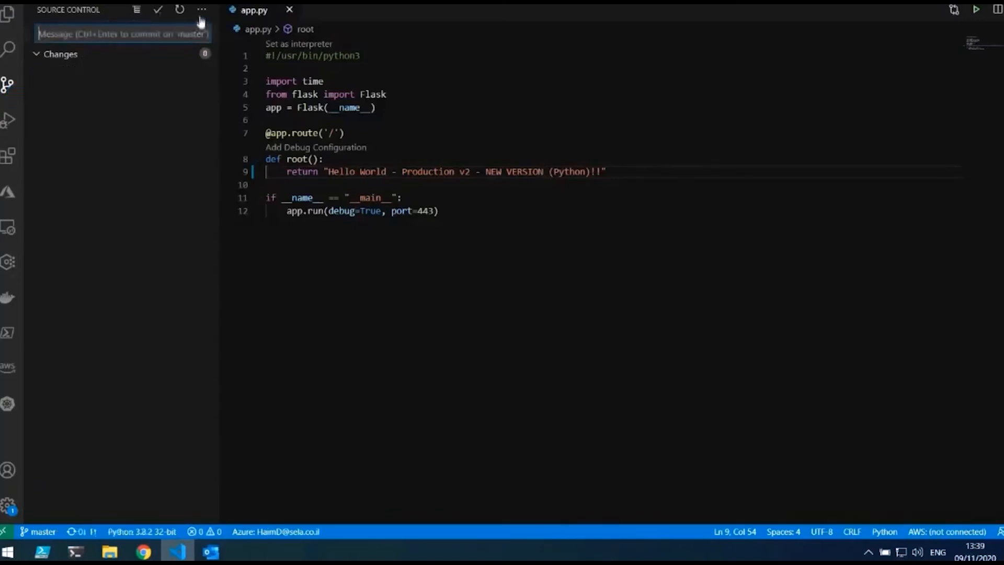
{"action": "left_click", "coordinate": [202, 10]}
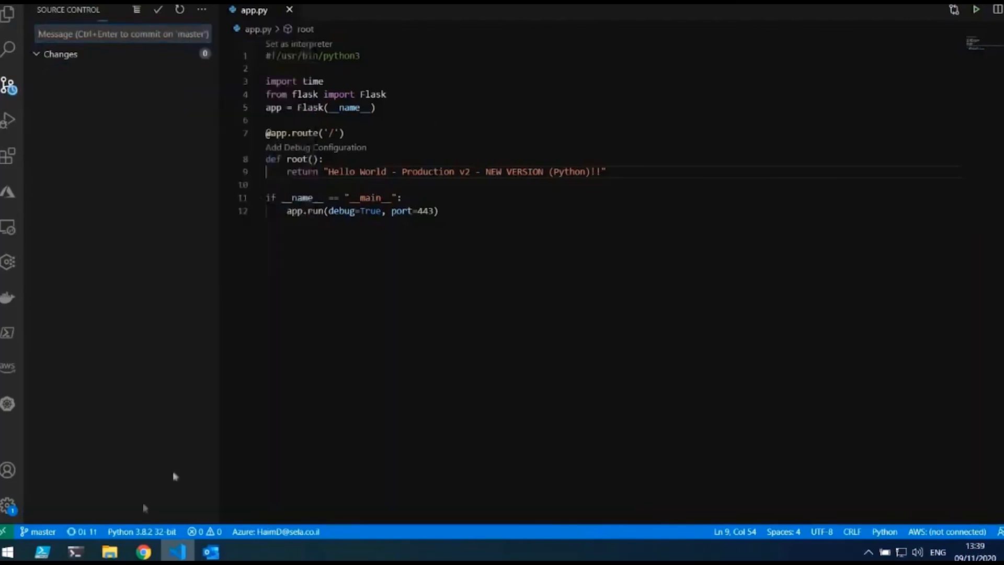
{"action": "left_click", "coordinate": [143, 551]}
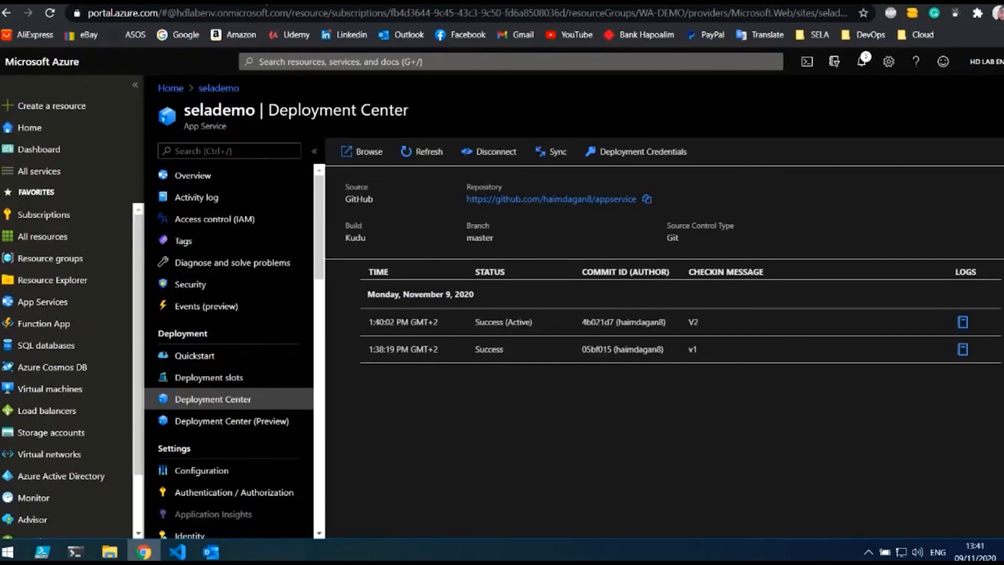
Reload the live selademo site to show 'Production v2 - NEW VERSION'.
{"action": "left_click", "coordinate": [360, 152]}
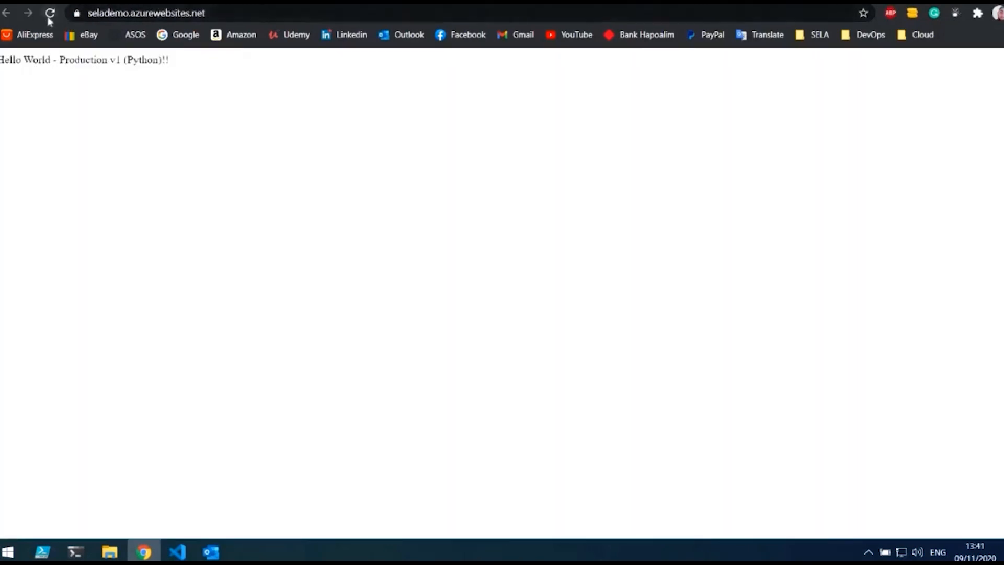
{"action": "left_click", "coordinate": [51, 12]}
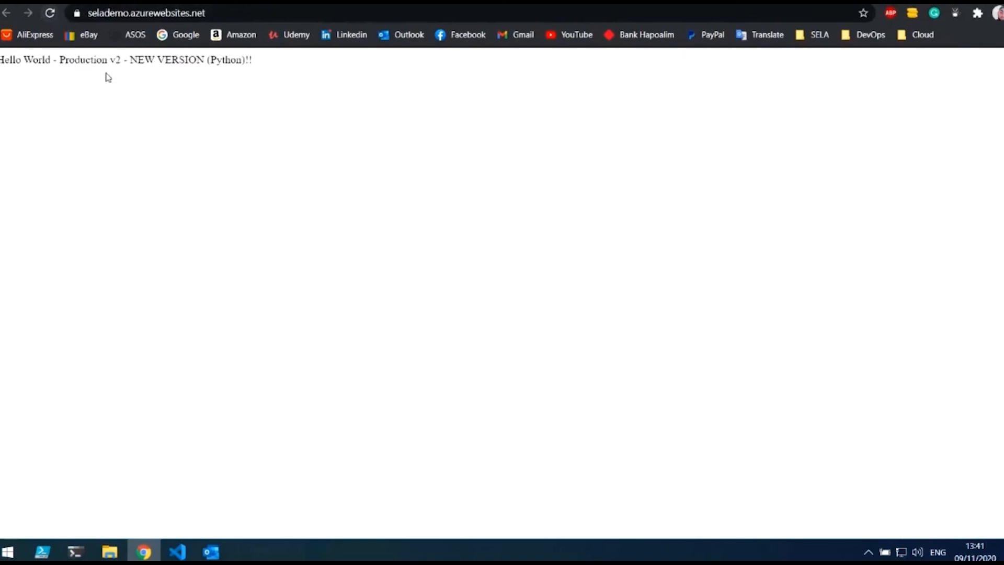
{"action": "mouse_move", "coordinate": [207, 75]}
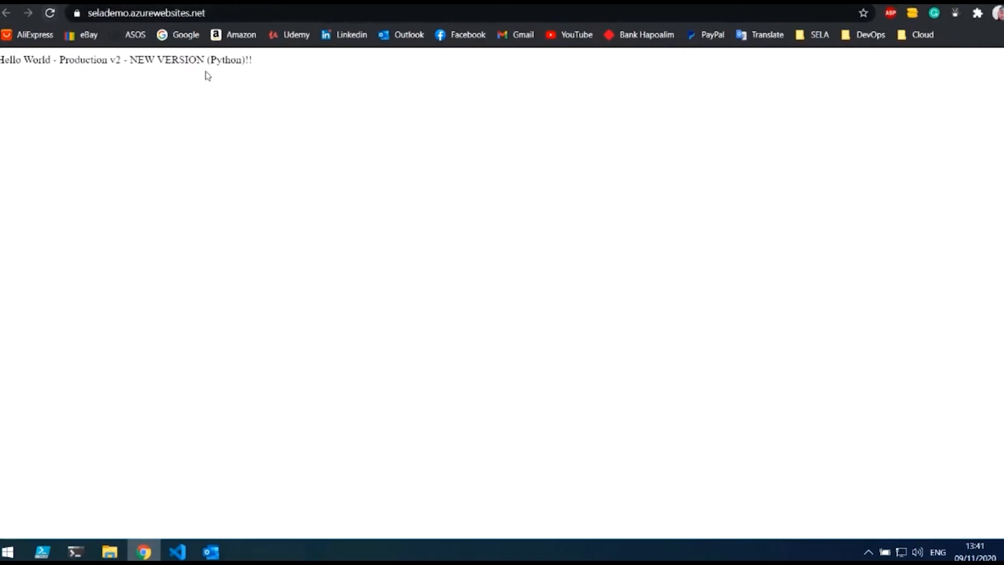